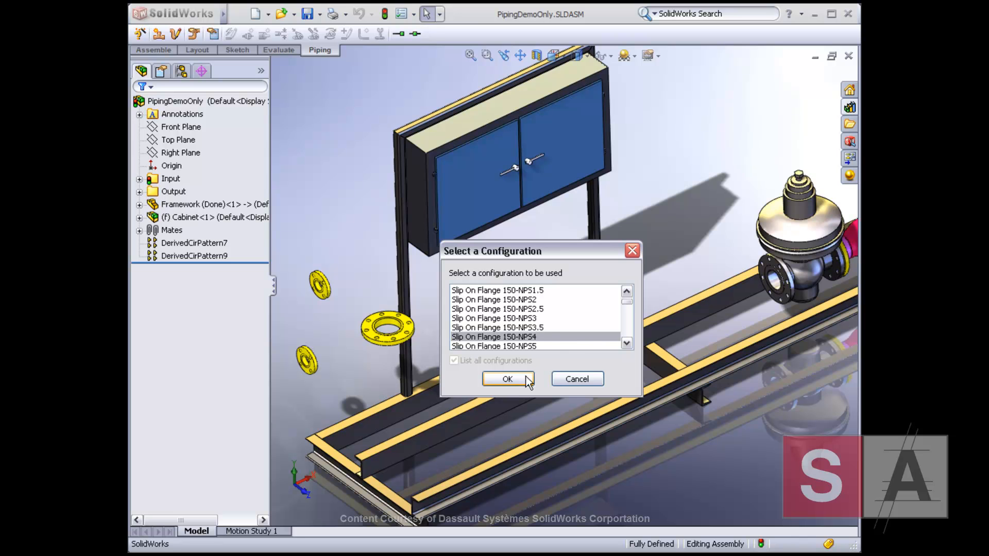
# Confirm the Slip On Flange 150-NPS4 configuration for the valve's flange
pyautogui.click(507, 379)
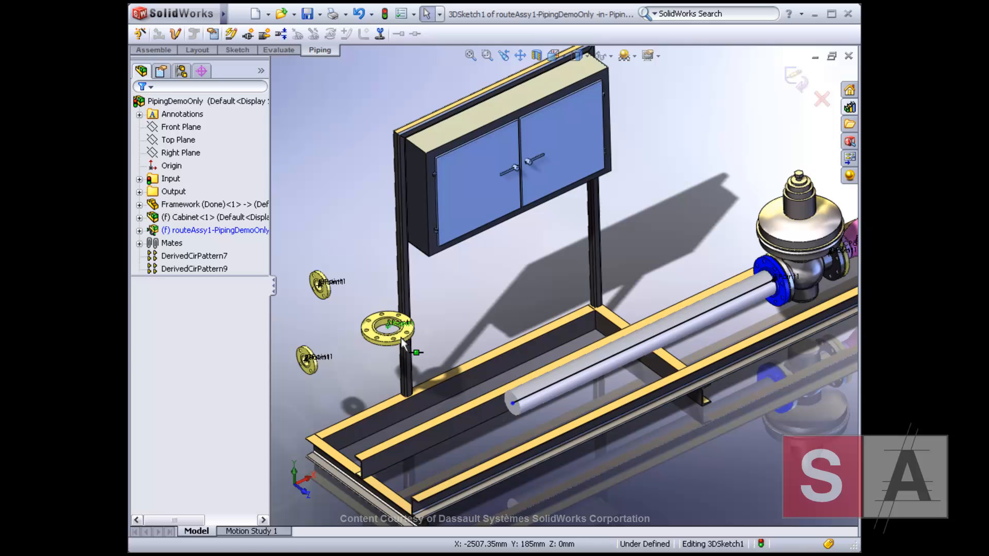
# Drag a pipe stub from the flange and sketch route lines toward the main pipe
pyautogui.moveTo(391, 360); pyautogui.dragTo(438, 432)
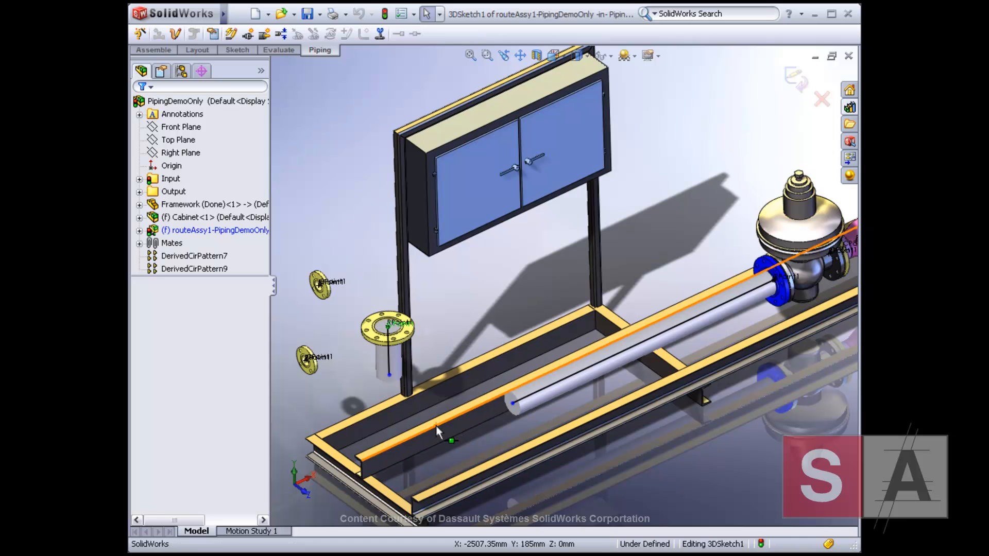
pyautogui.rightClick(438, 432)
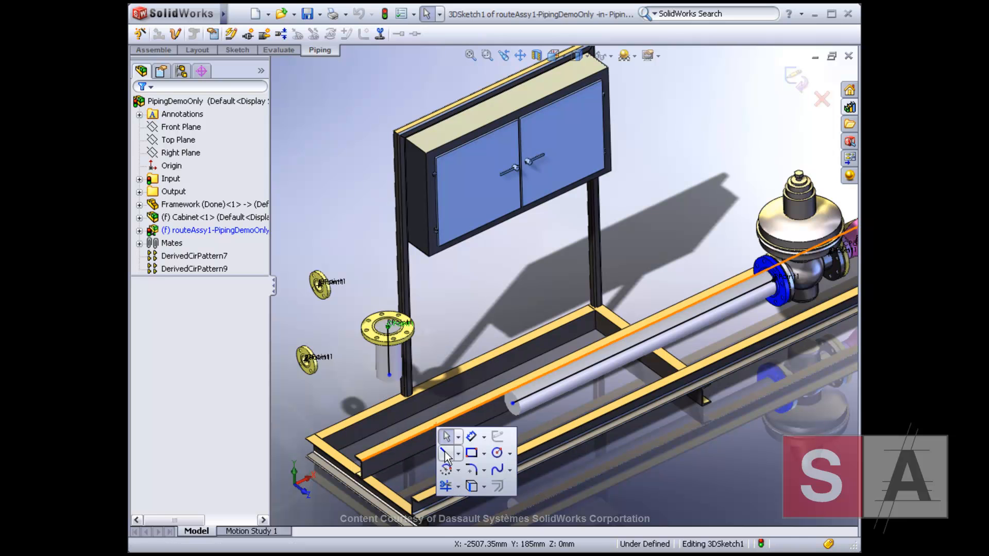
pyautogui.click(447, 453)
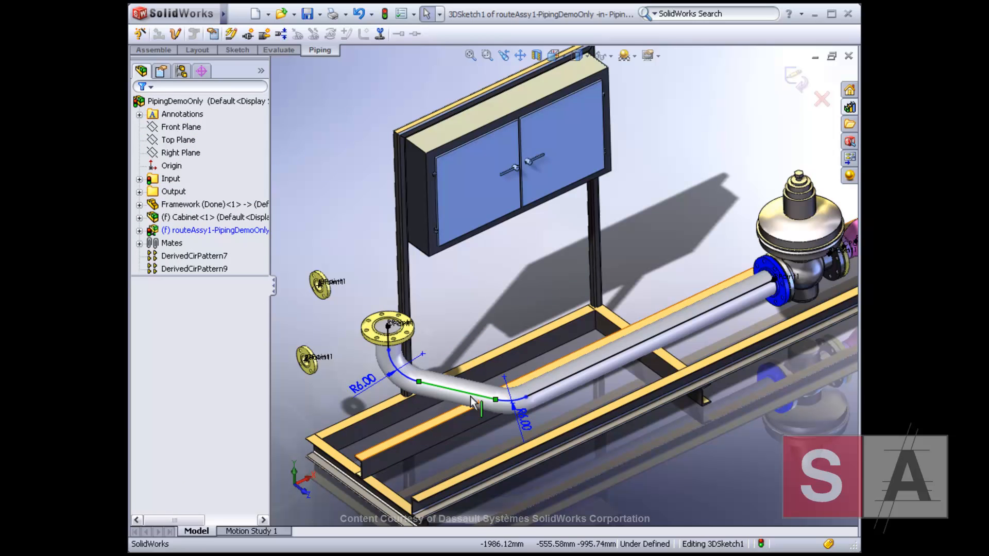
# Make the connecting route line parallel to the frame edge
pyautogui.click(479, 401)
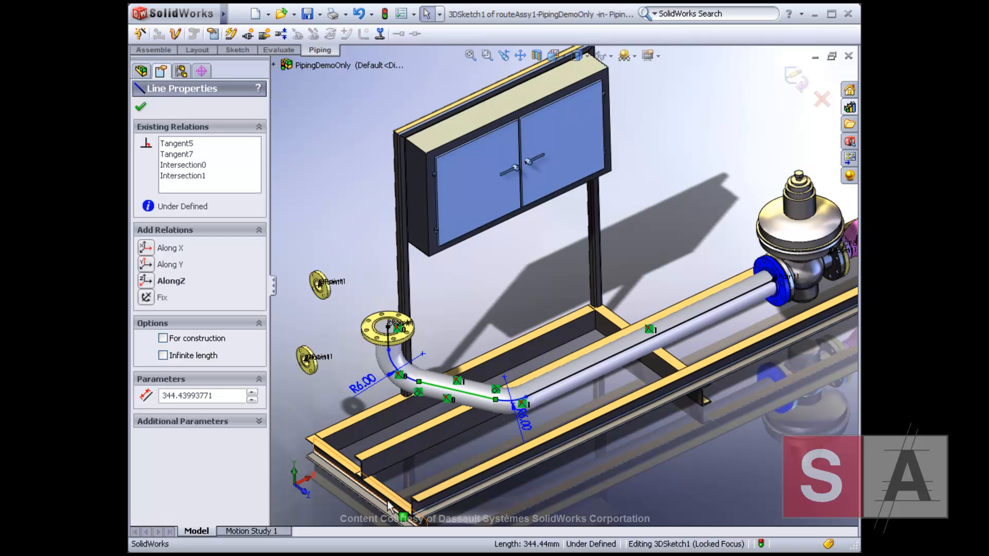
pyautogui.click(353, 454)
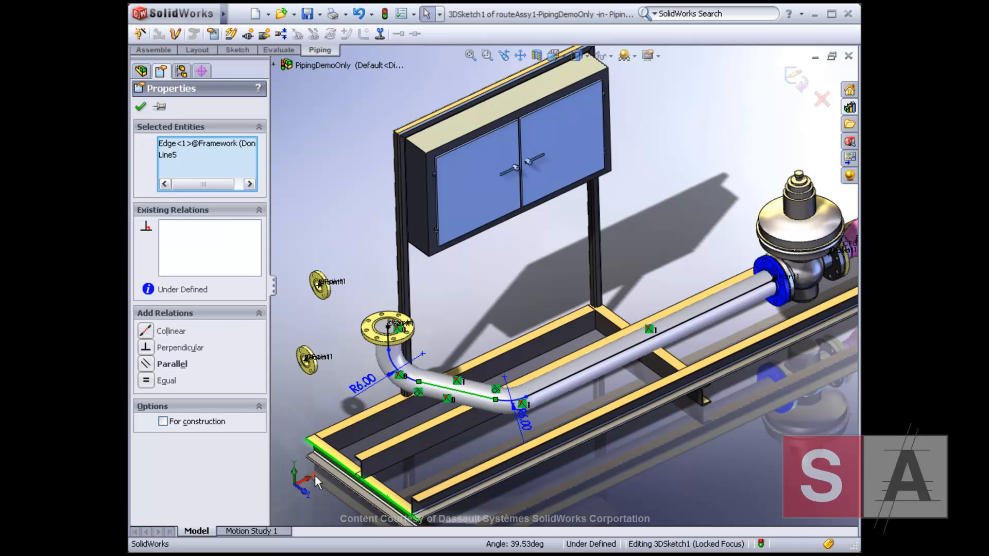
pyautogui.click(171, 364)
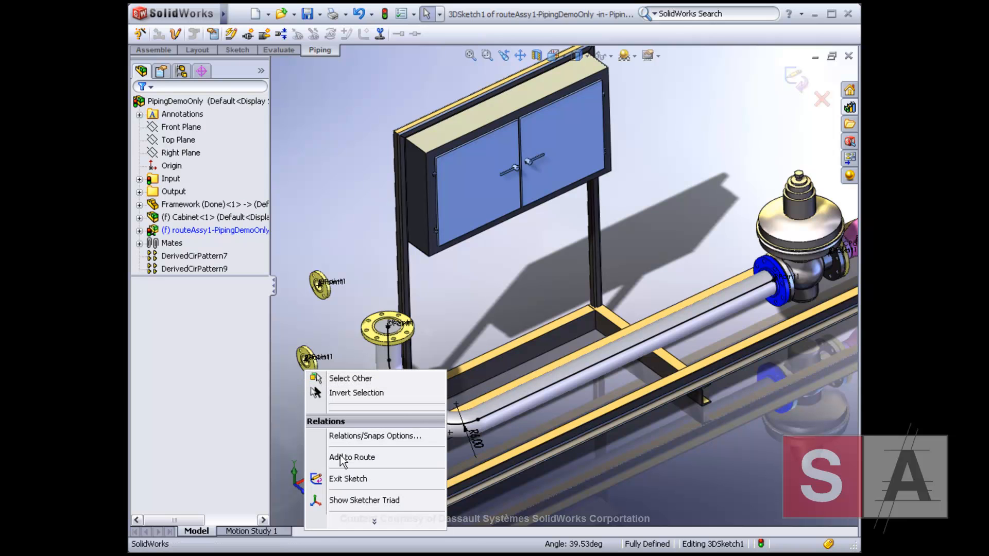
# Sketch Line-tool route lines from the lower small flange along the frame to the main pipe
pyautogui.click(351, 457)
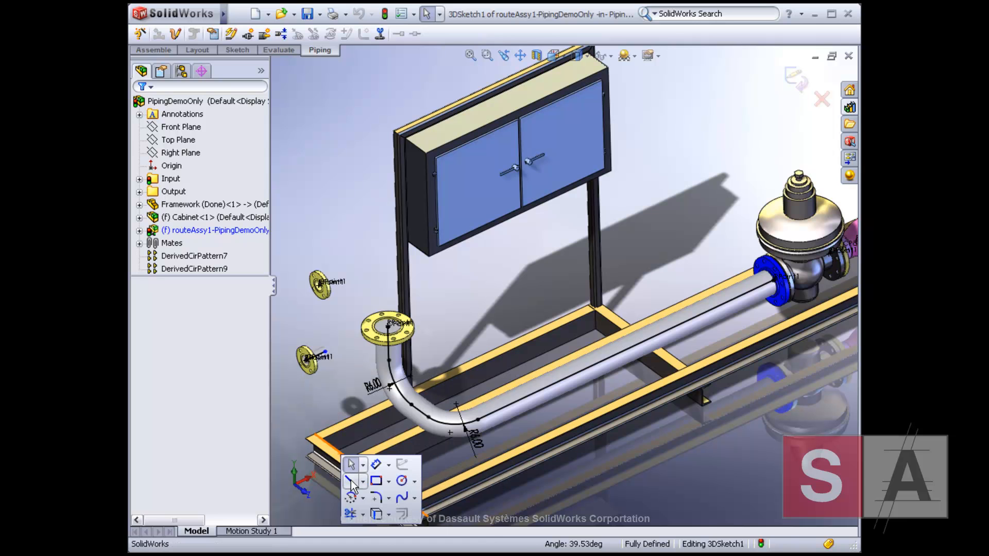
pyautogui.click(351, 481)
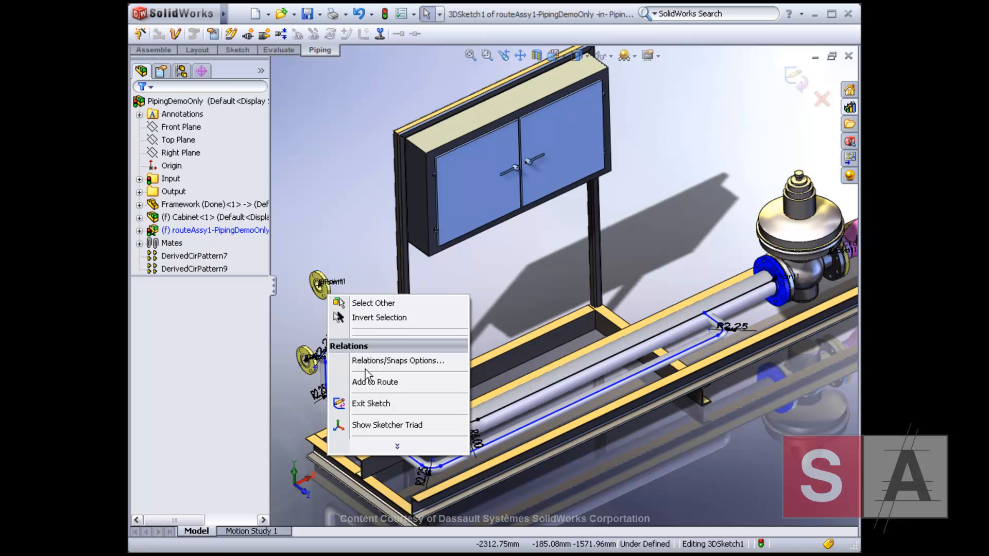
pyautogui.click(374, 382)
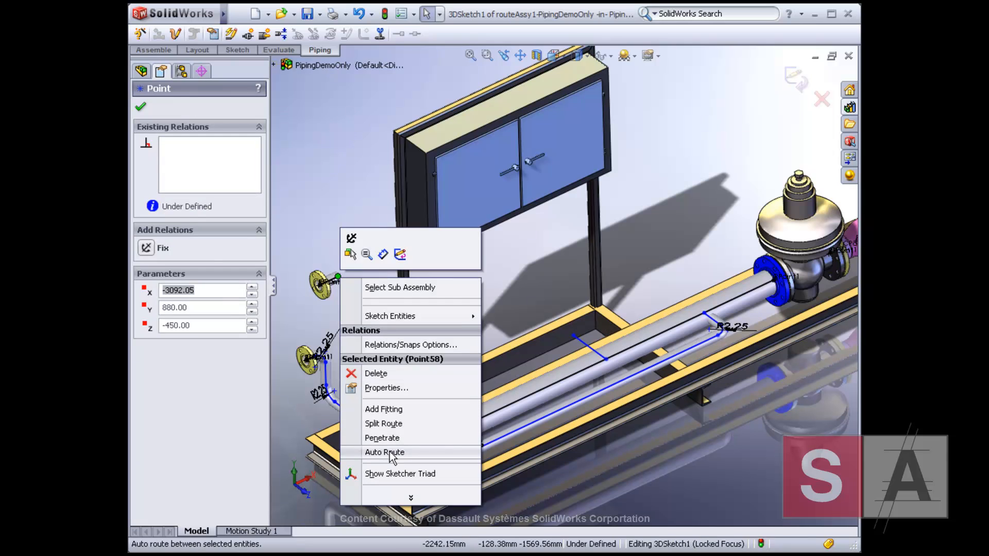
# Auto Route the upper small flange to the branch line using the Z,X,Y alternate path
pyautogui.click(385, 452)
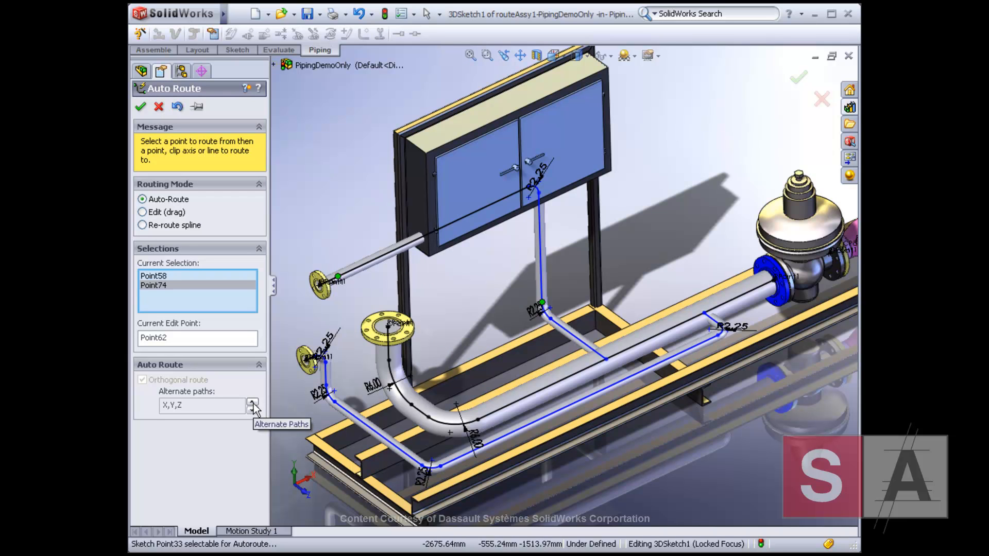
pyautogui.click(252, 405)
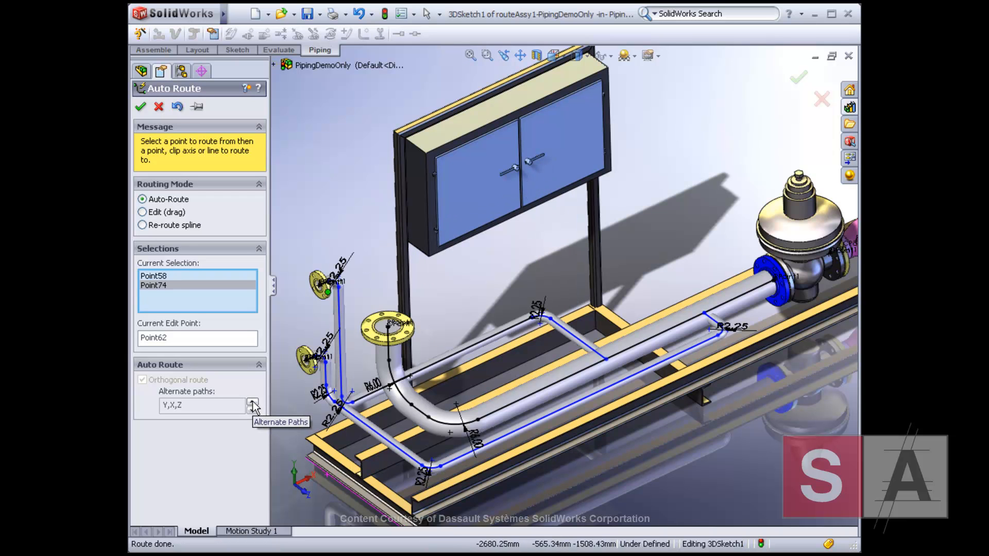
pyautogui.click(253, 405)
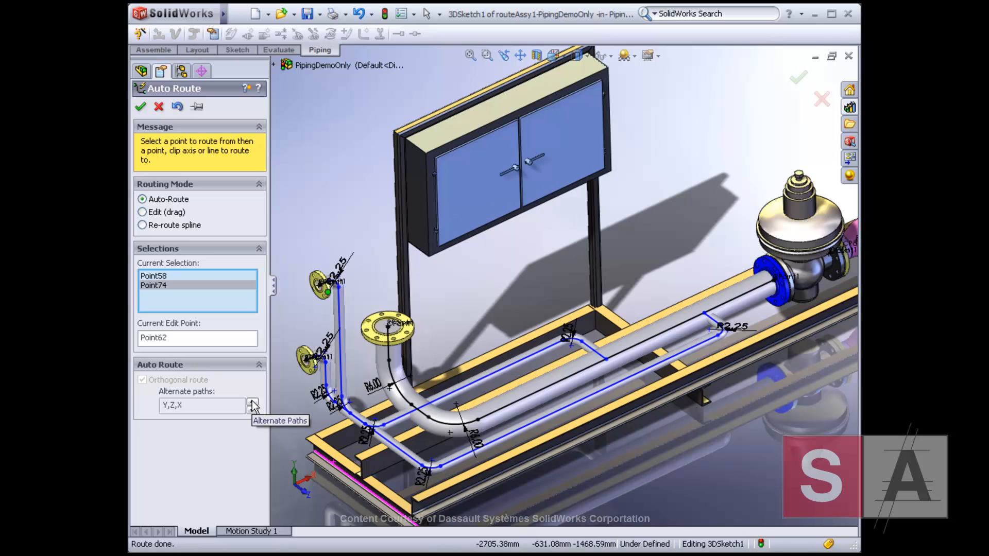
pyautogui.click(252, 402)
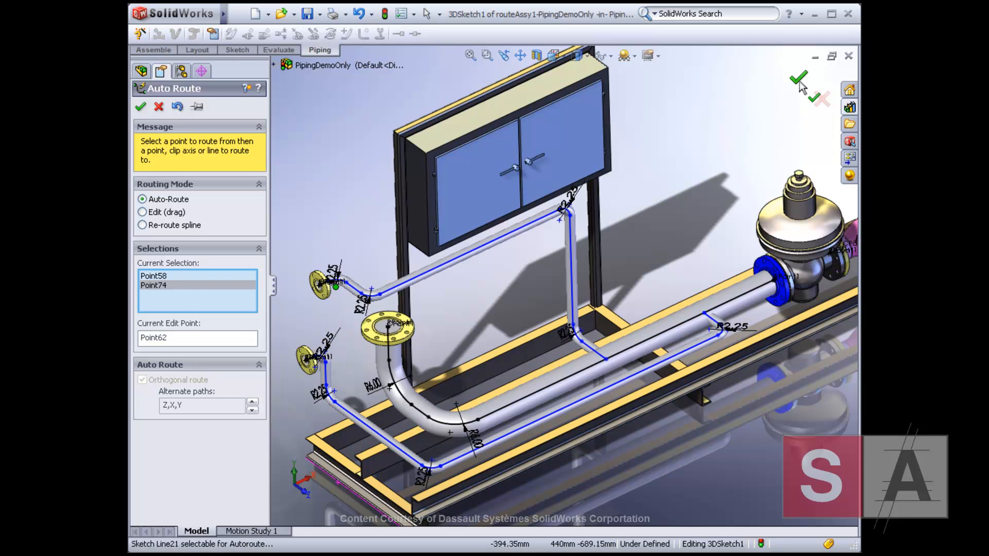
pyautogui.click(797, 78)
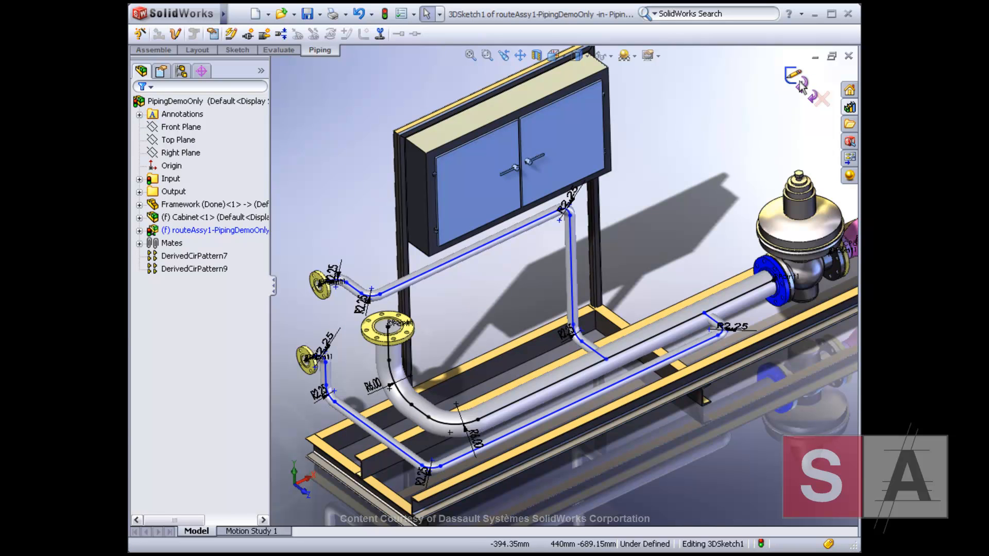
# Exit the route sketch to build all pipes, then reopen routeAssy1 for editing
pyautogui.click(788, 85)
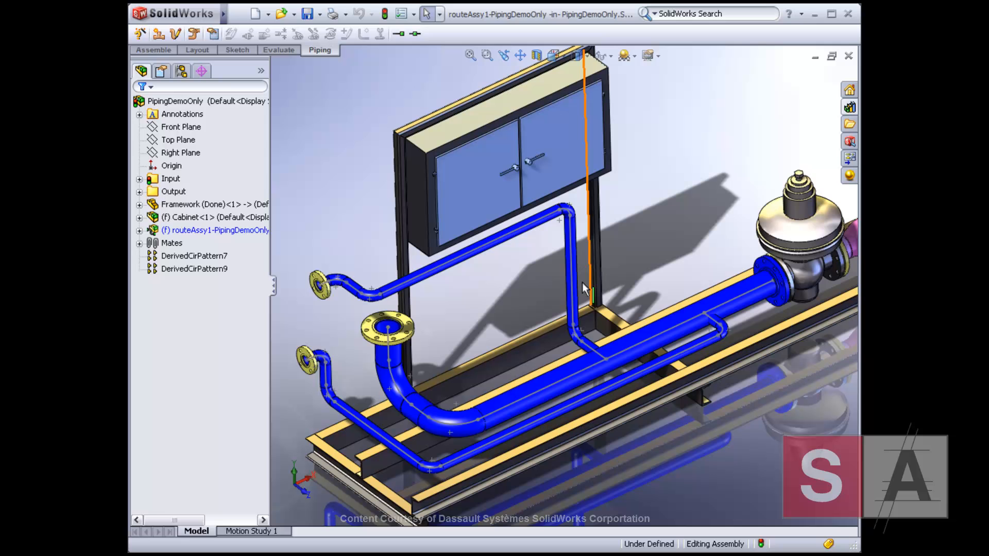
pyautogui.moveTo(214, 230)
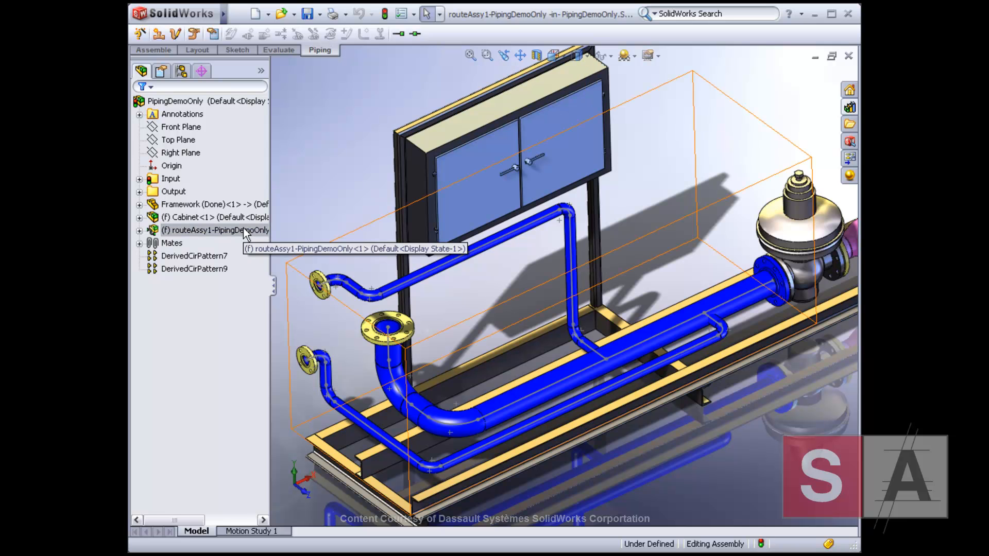
pyautogui.rightClick(208, 229)
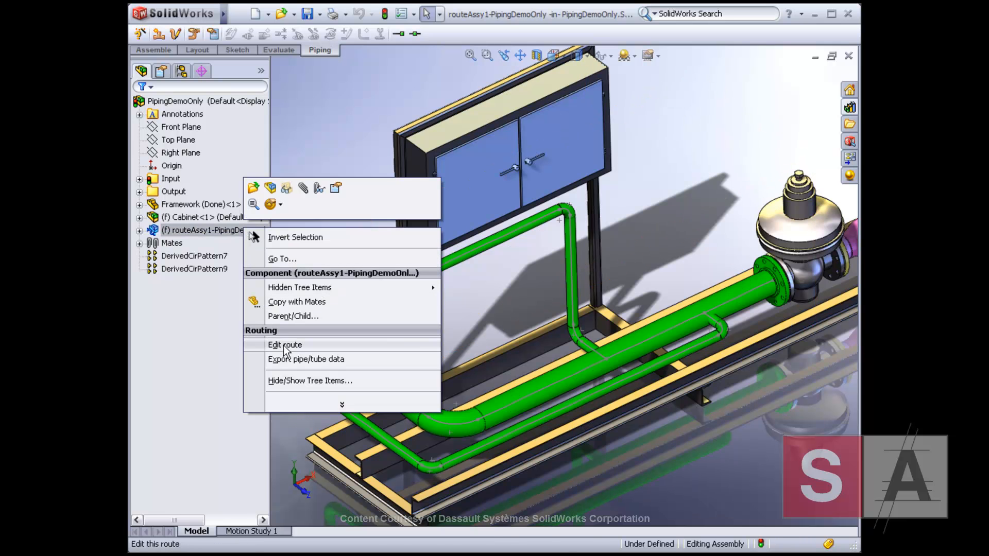
pyautogui.click(284, 345)
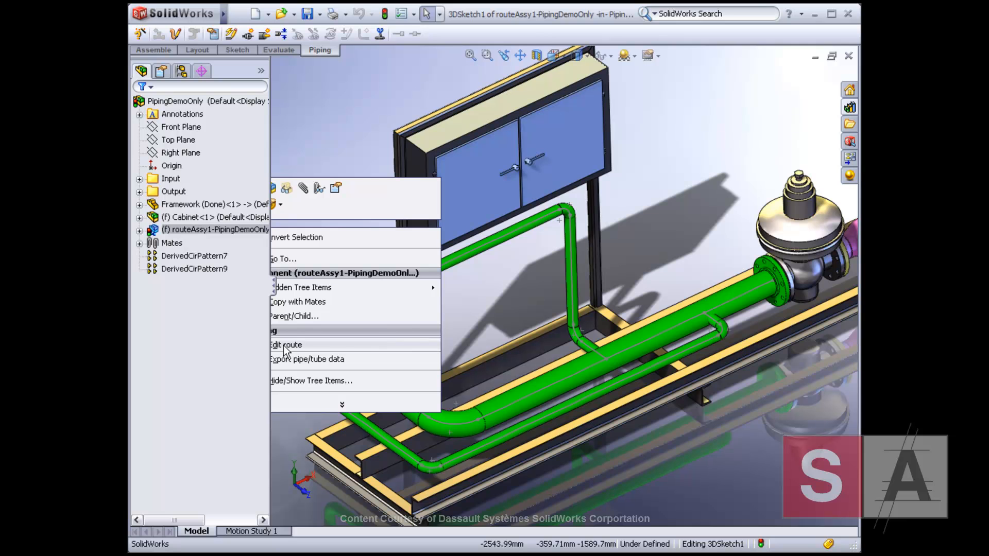
# Insert an RTee Inch4x4x1.5Sch40 reducing tee at the main pipe's branch junction
pyautogui.click(285, 345)
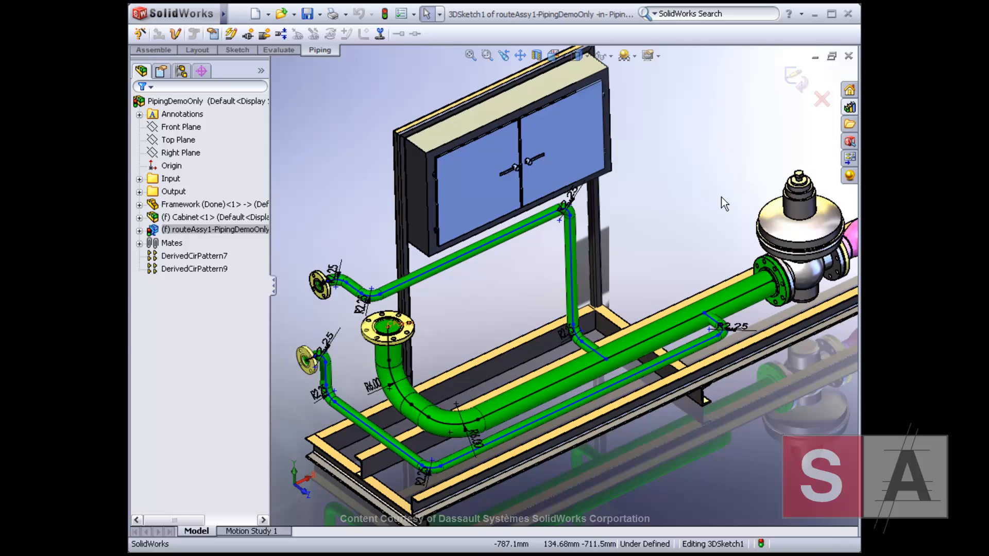
pyautogui.click(850, 107)
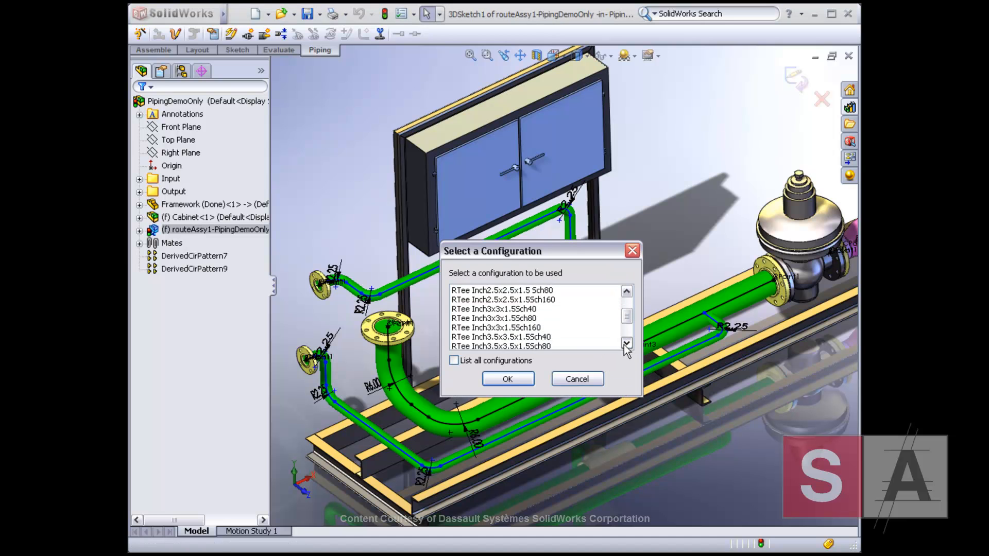
pyautogui.click(626, 344)
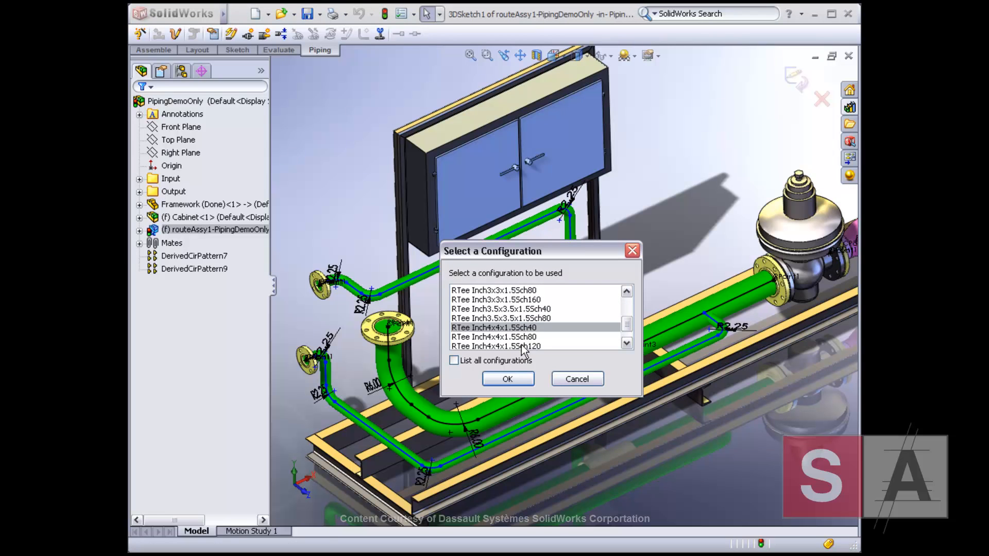
pyautogui.click(507, 379)
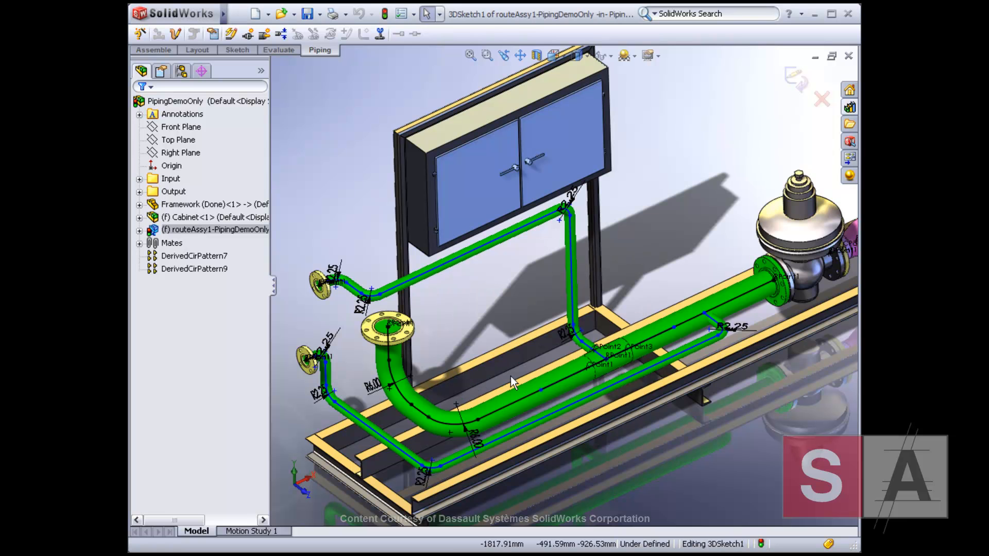
pyautogui.moveTo(472, 272)
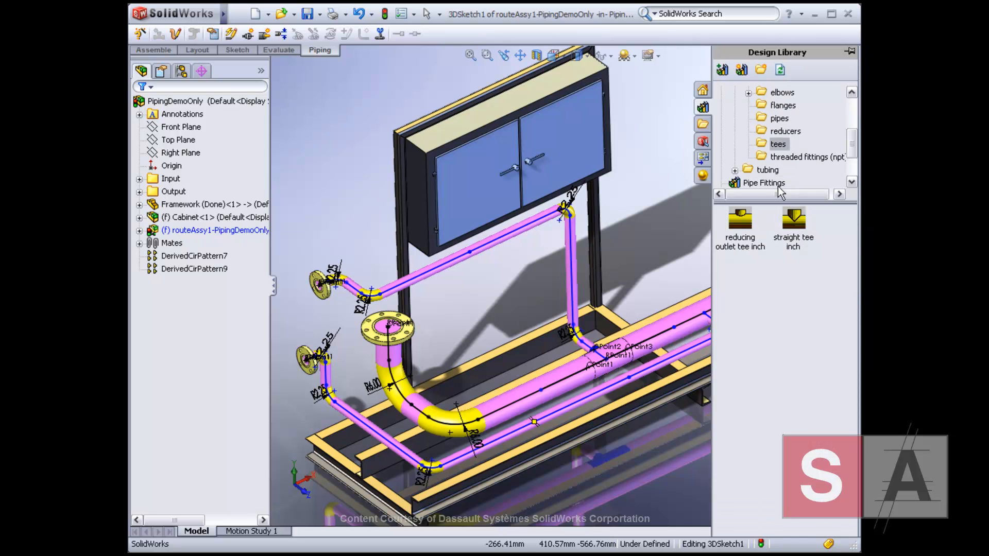
# Place a 1.5-inch fitting on the upper branch and flanged valves along the main pipe
pyautogui.scroll(-3)
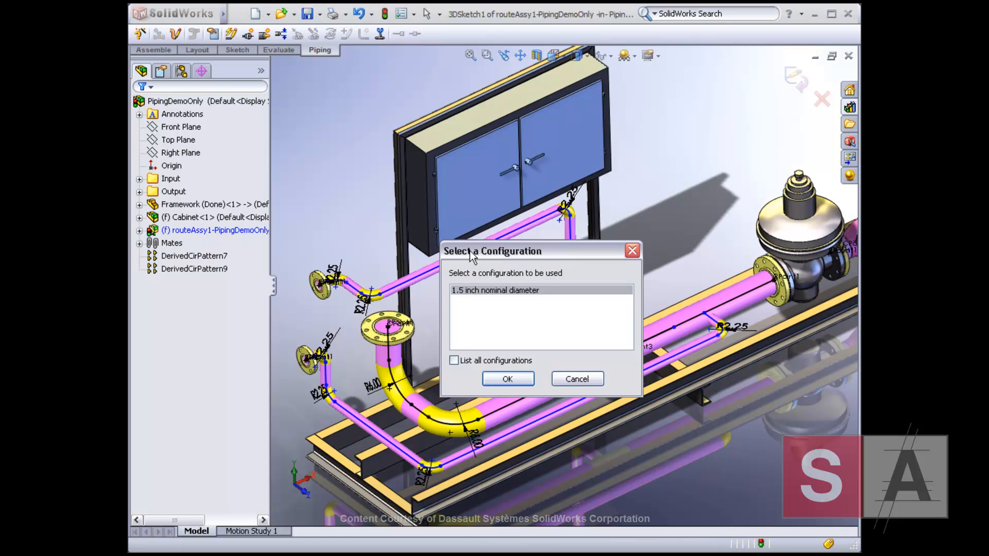
pyautogui.click(507, 379)
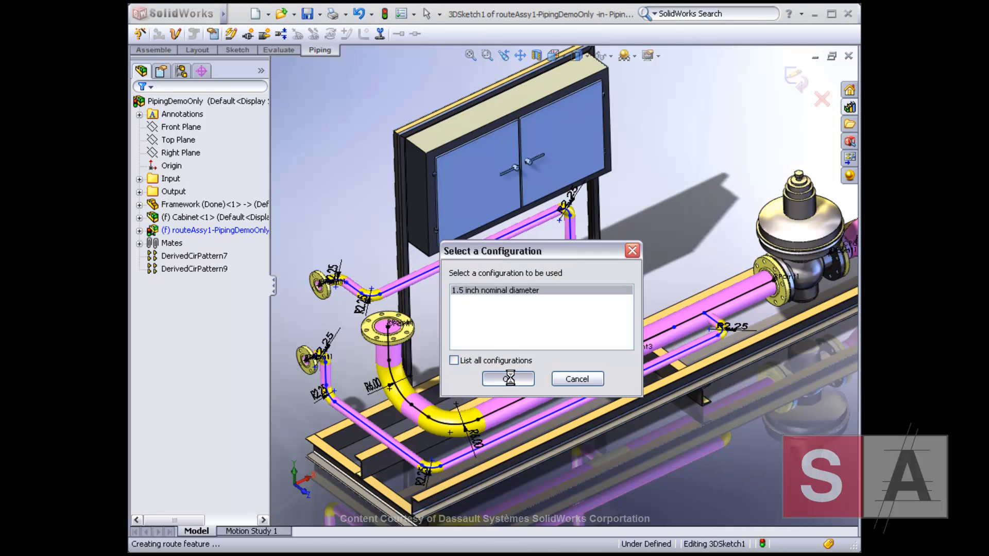
pyautogui.click(509, 379)
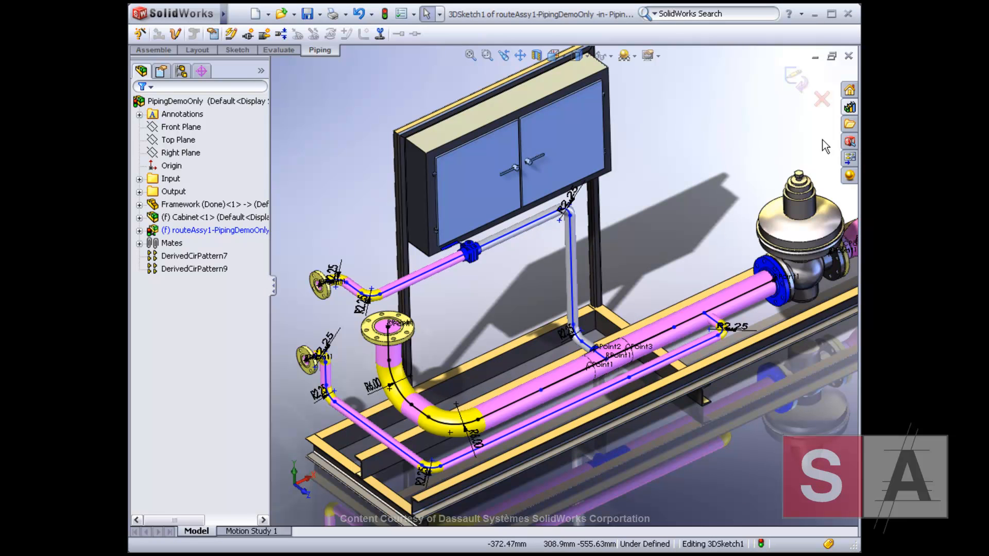
pyautogui.click(849, 106)
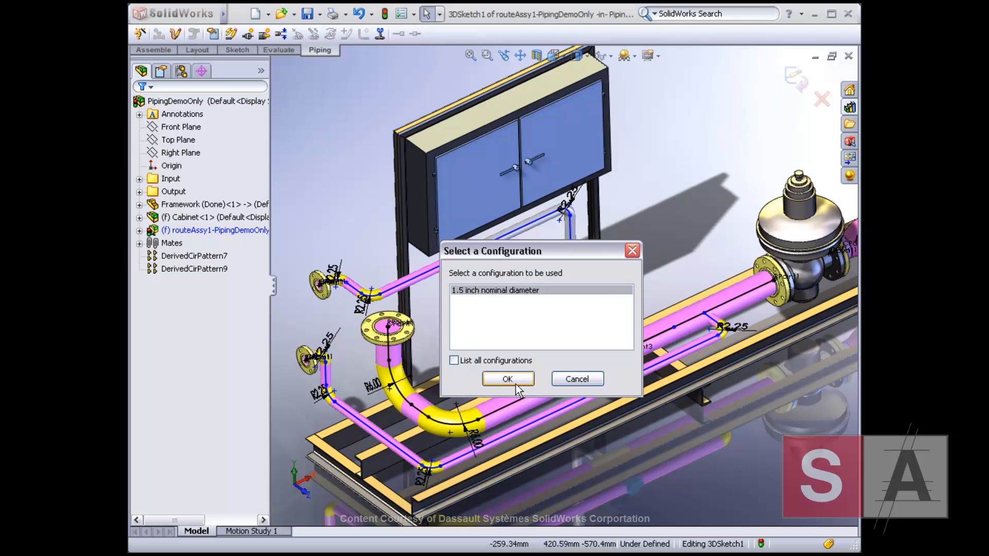
pyautogui.click(507, 379)
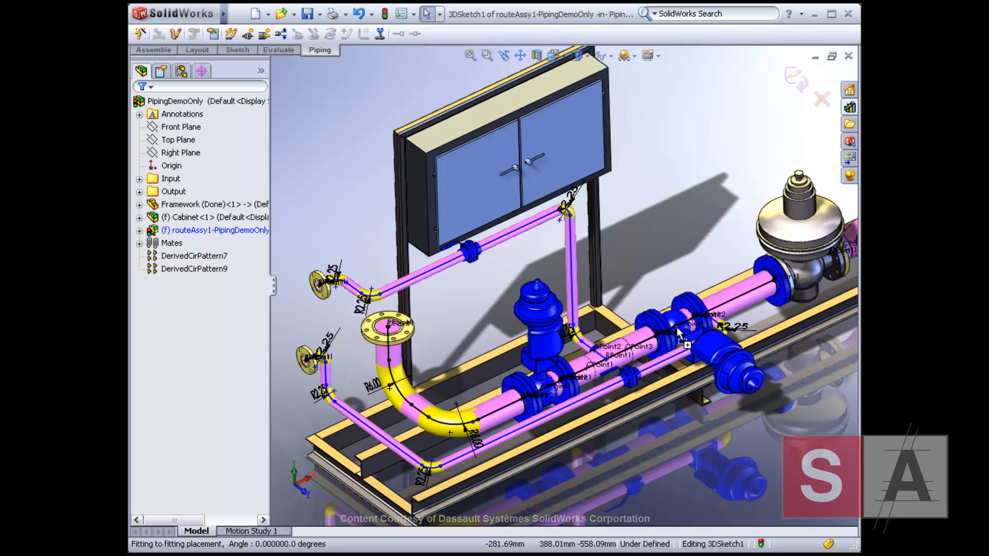
# Exit route editing so the valves, strainer and gauge piping are fully defined
pyautogui.click(686, 344)
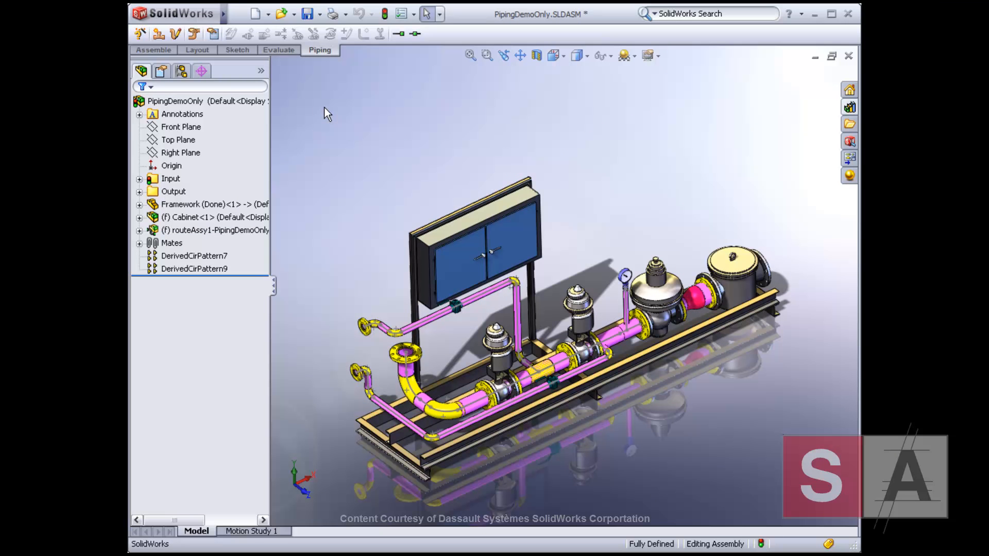
# Make a drawing of the assembly with the default sheet and an Iso Left view
pyautogui.click(269, 14)
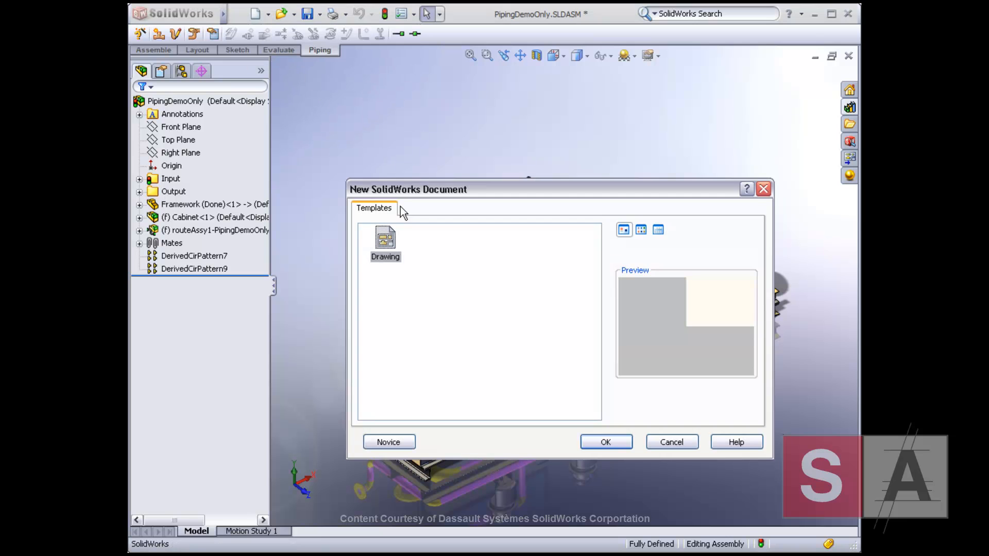
pyautogui.click(604, 441)
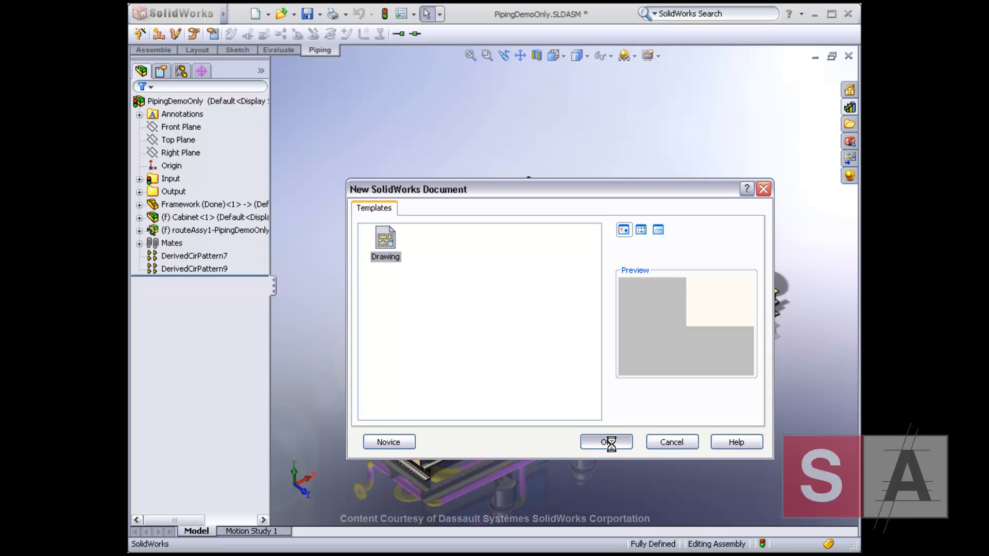
pyautogui.click(602, 441)
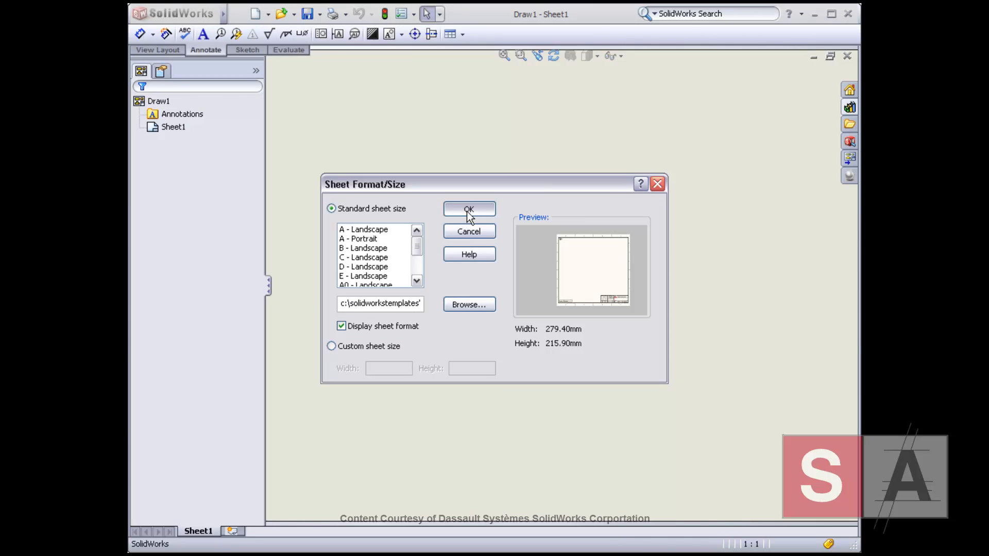
pyautogui.click(469, 209)
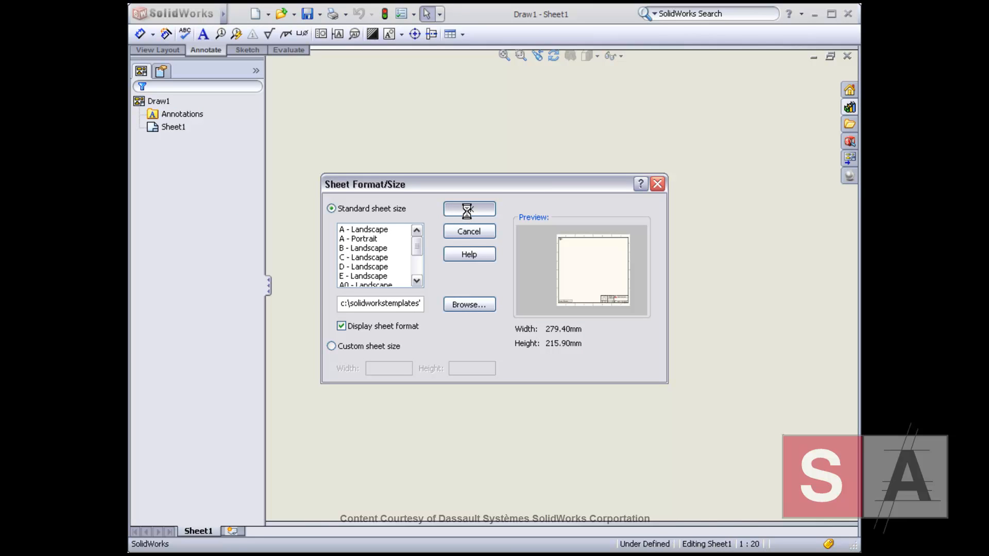
pyautogui.click(468, 208)
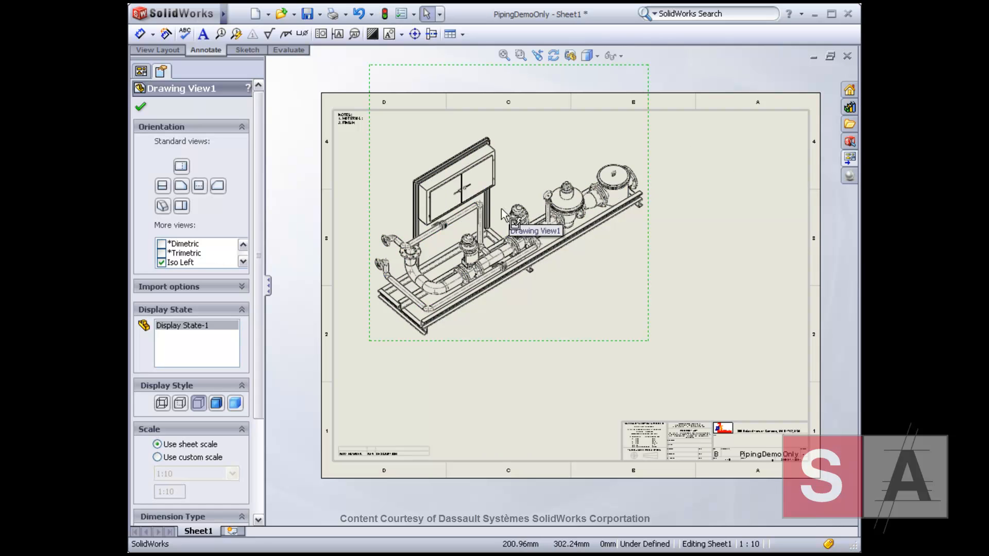
# Place a parts-only bill of materials table beside the isometric view
pyautogui.click(217, 403)
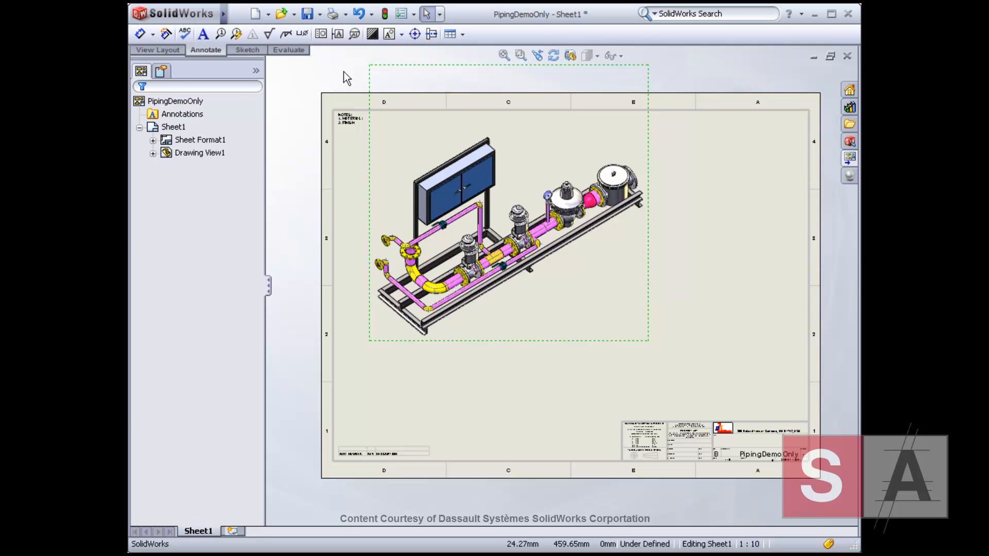
pyautogui.click(450, 33)
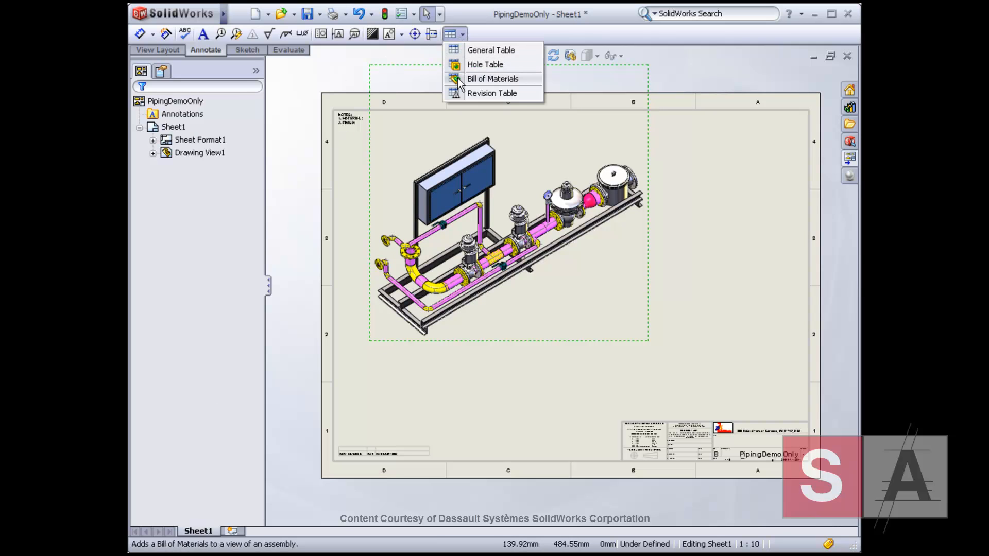
pyautogui.click(492, 78)
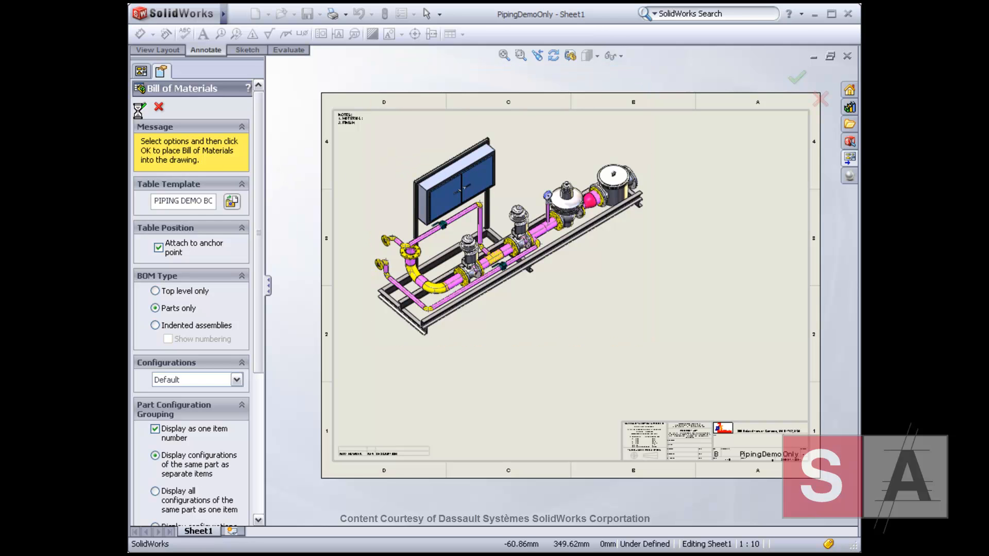
pyautogui.click(797, 77)
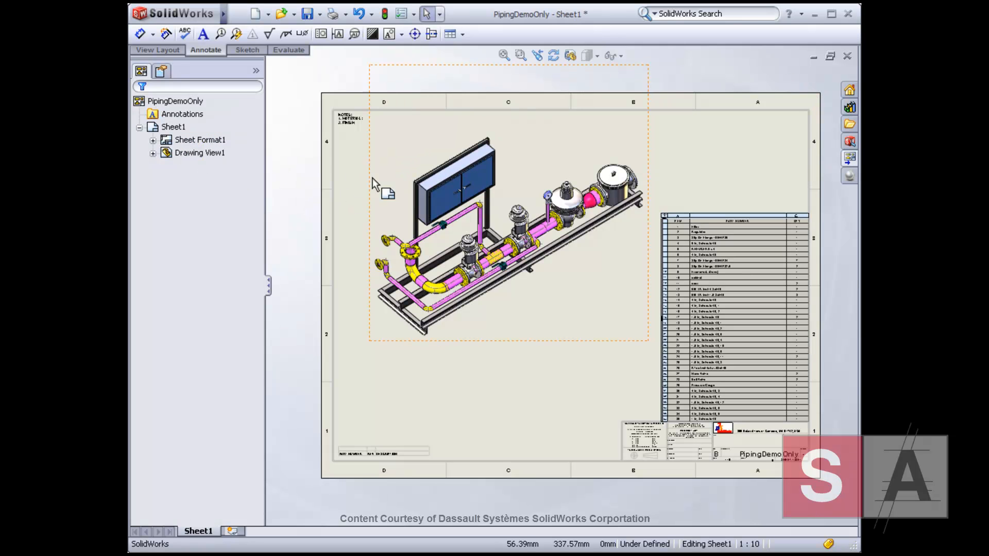
# Auto-balloon every piping component in the isometric view with circular item-number balloons
pyautogui.click(473, 239)
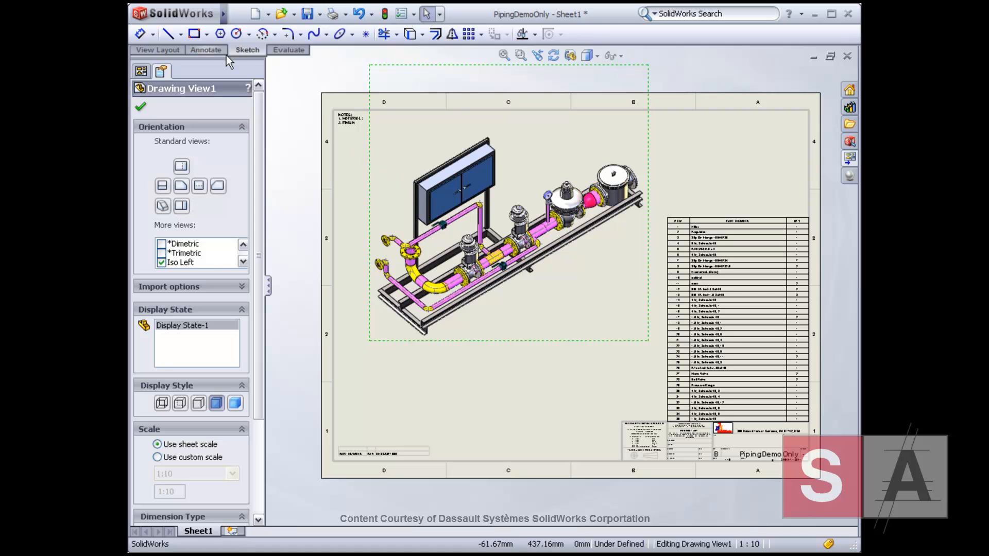
pyautogui.click(205, 50)
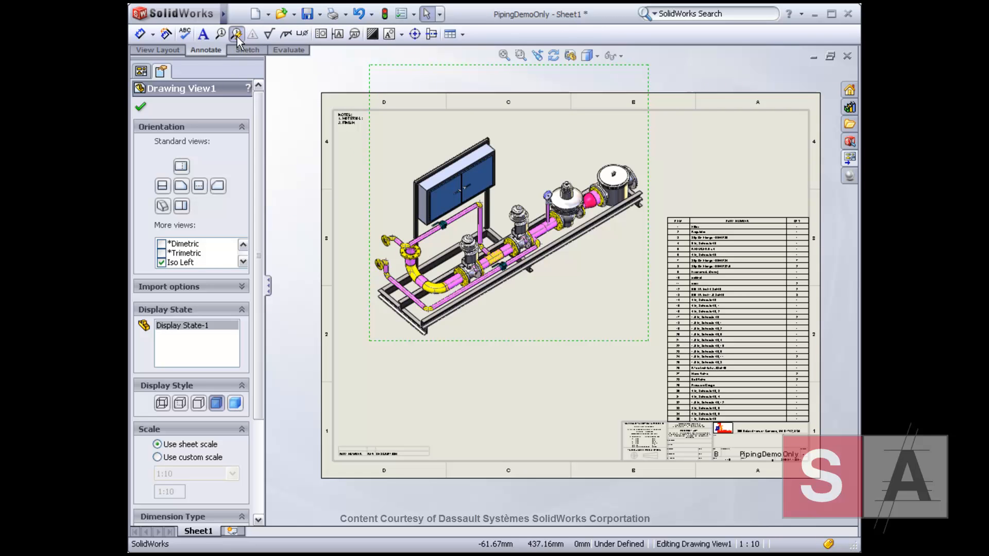
pyautogui.click(237, 34)
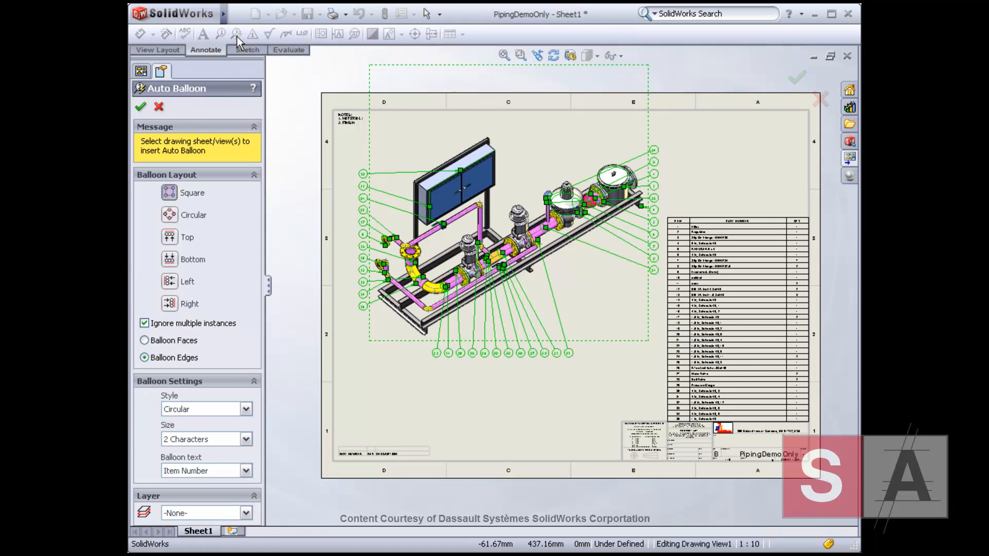